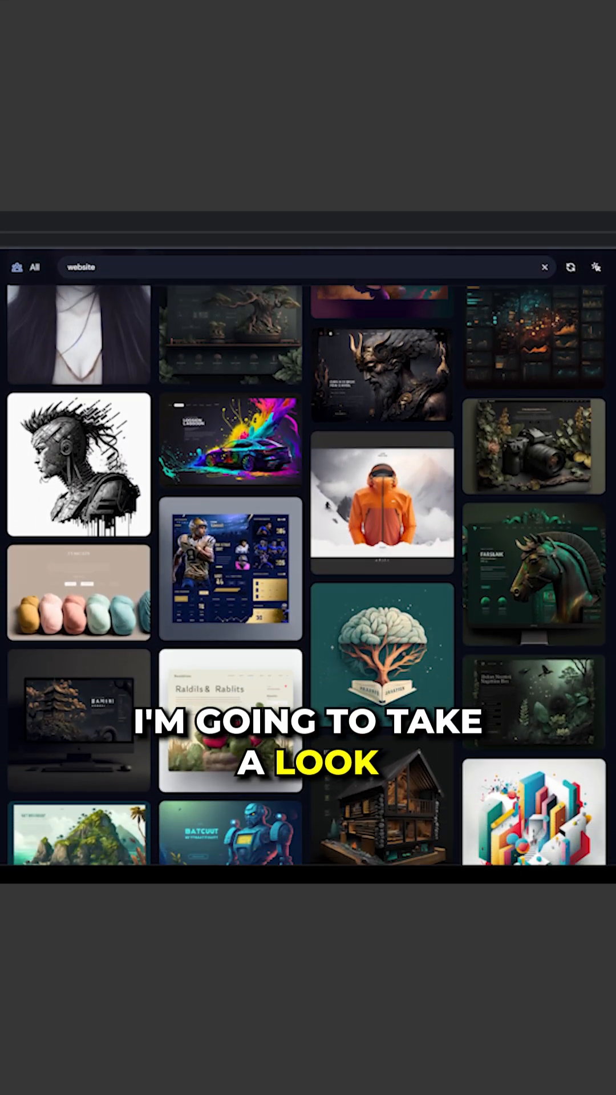
Bring up the underwater dolphin website design's detail view with its full prompt
scroll(down, 3)
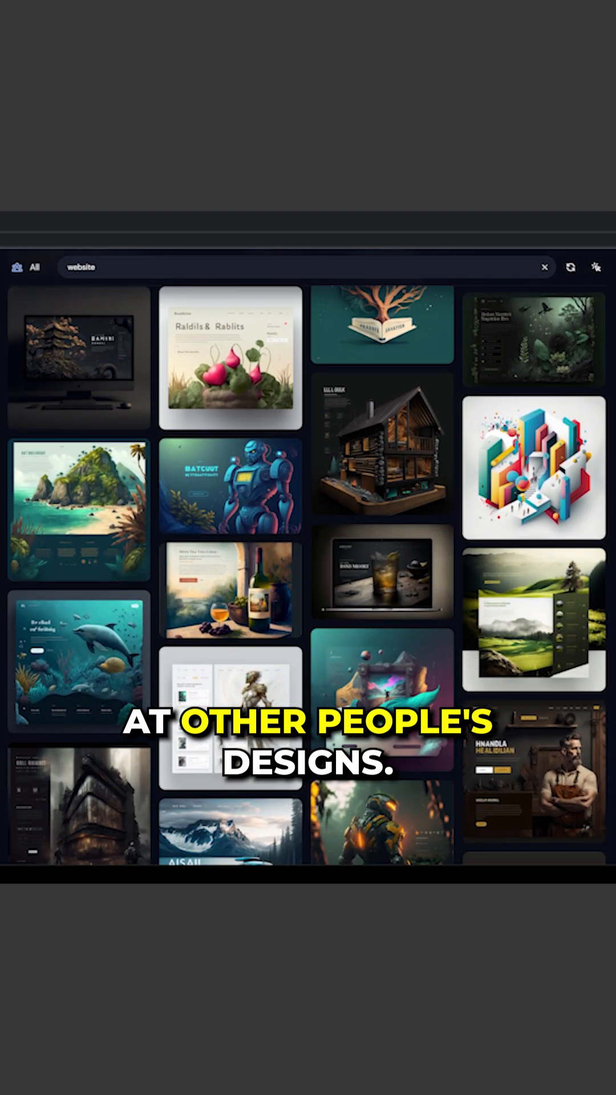
click(78, 662)
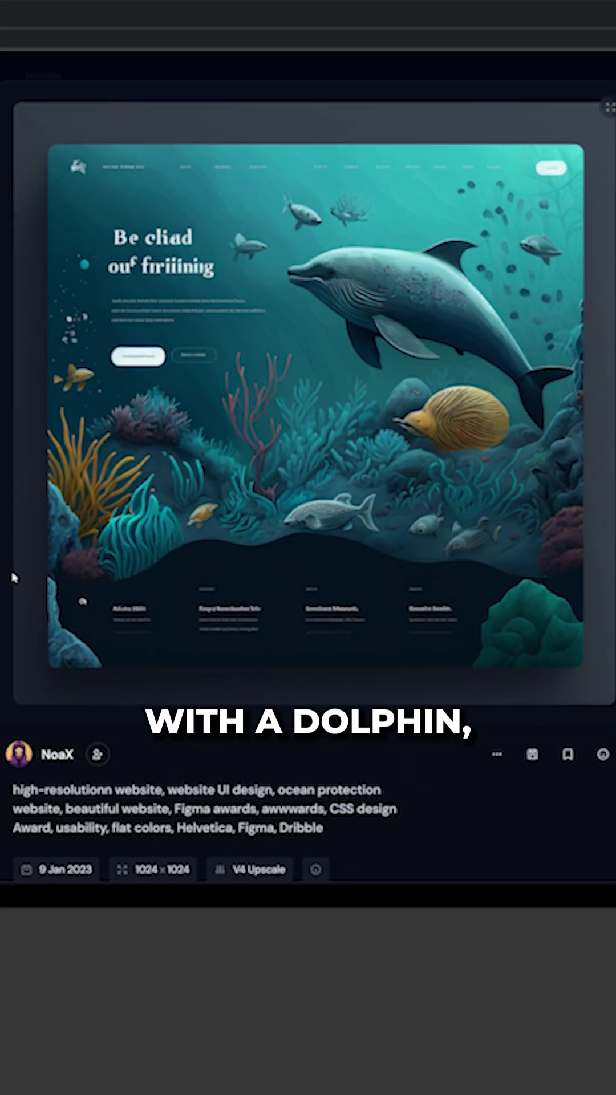